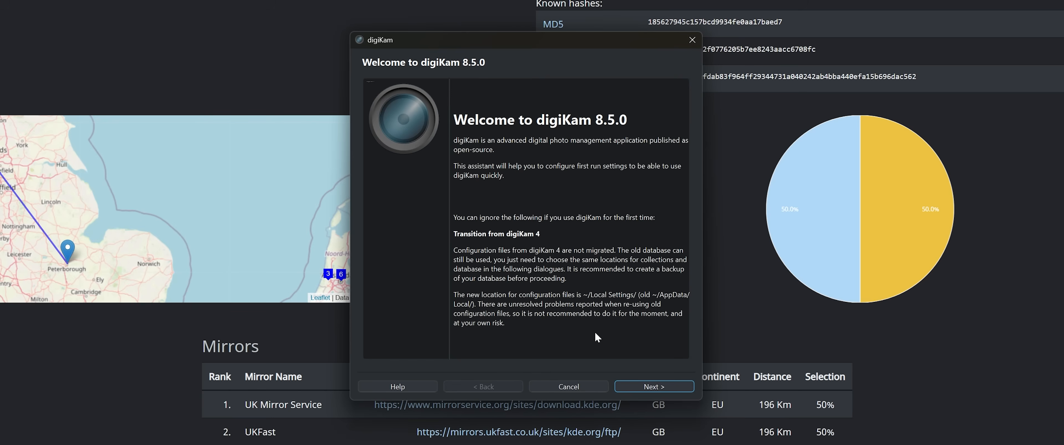
# Step: Accept every wizard page's defaults (Pictures folder, SQLite database, raw, metadata, open behaviour) and finish setup
pyautogui.click(653, 387)
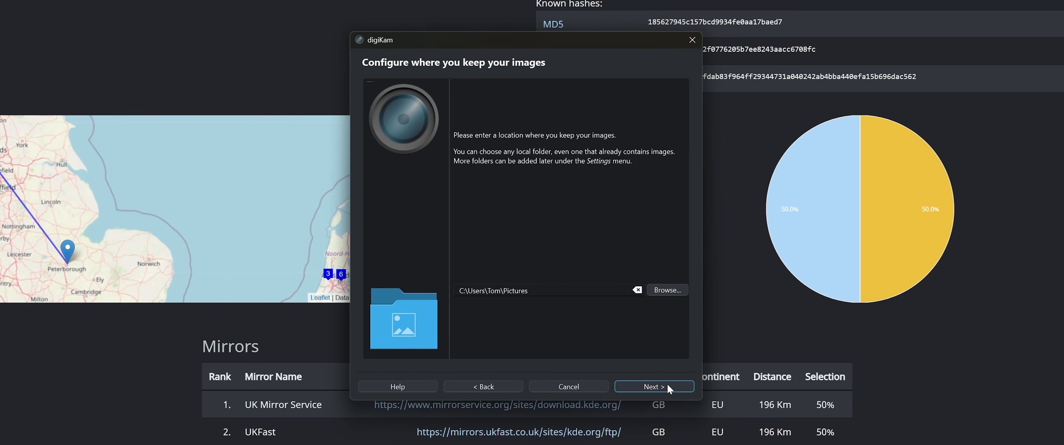
pyautogui.click(653, 387)
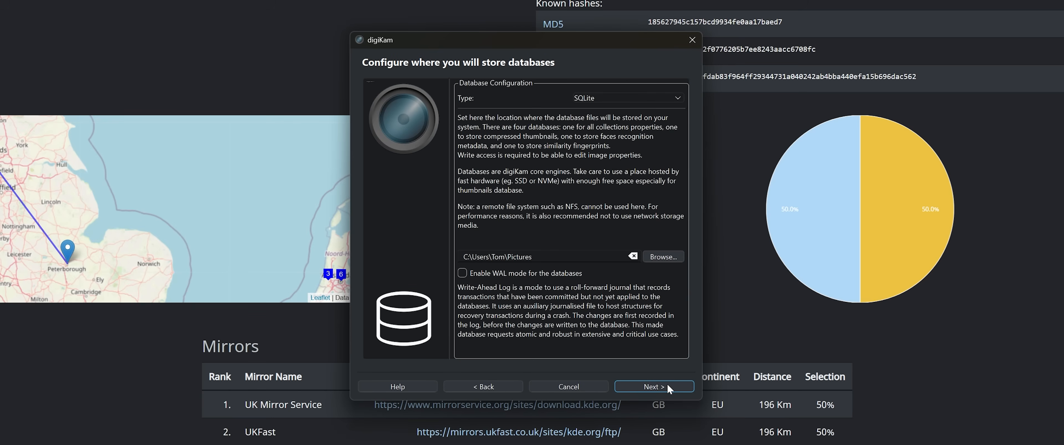
pyautogui.click(653, 387)
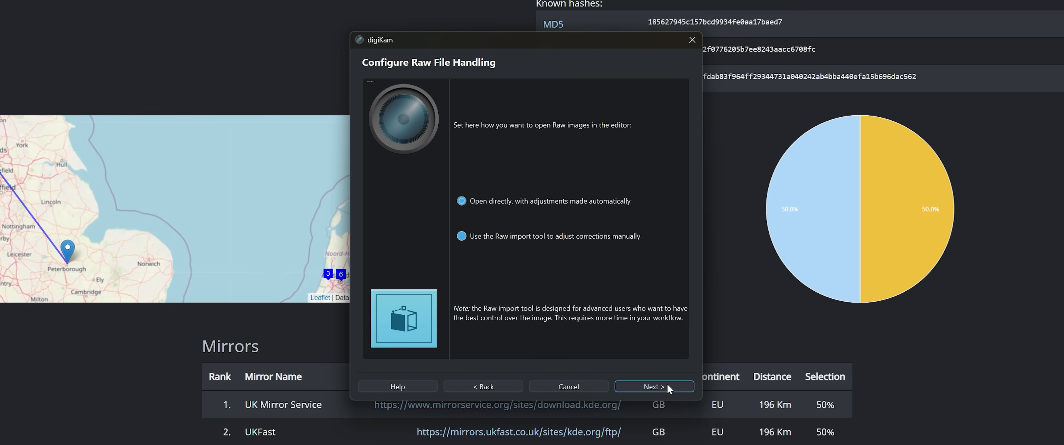
pyautogui.click(653, 387)
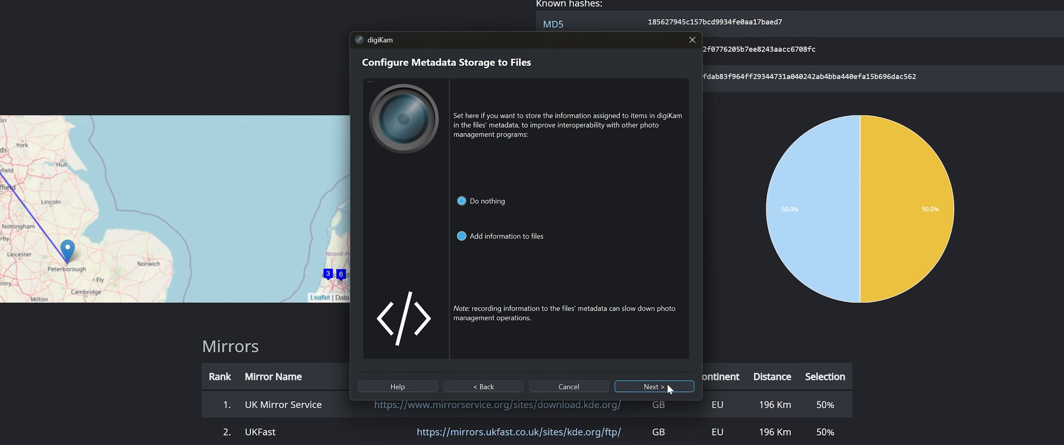
pyautogui.click(653, 387)
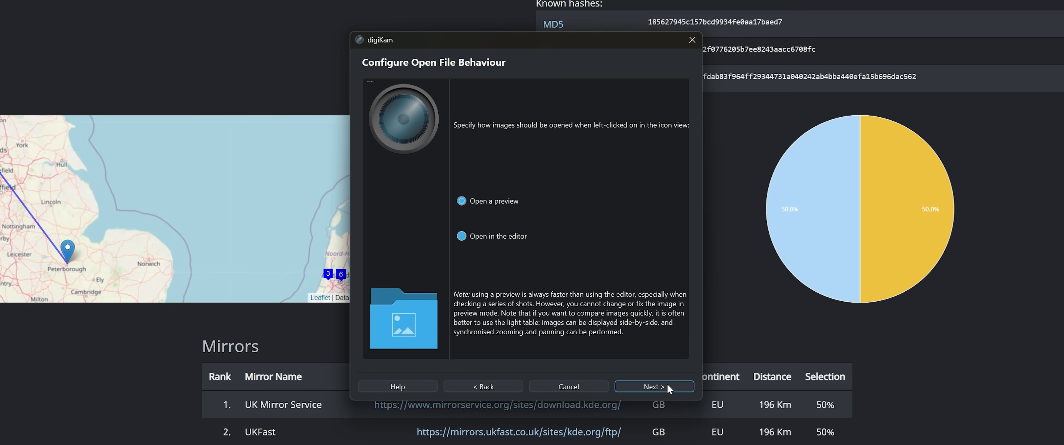
pyautogui.click(653, 387)
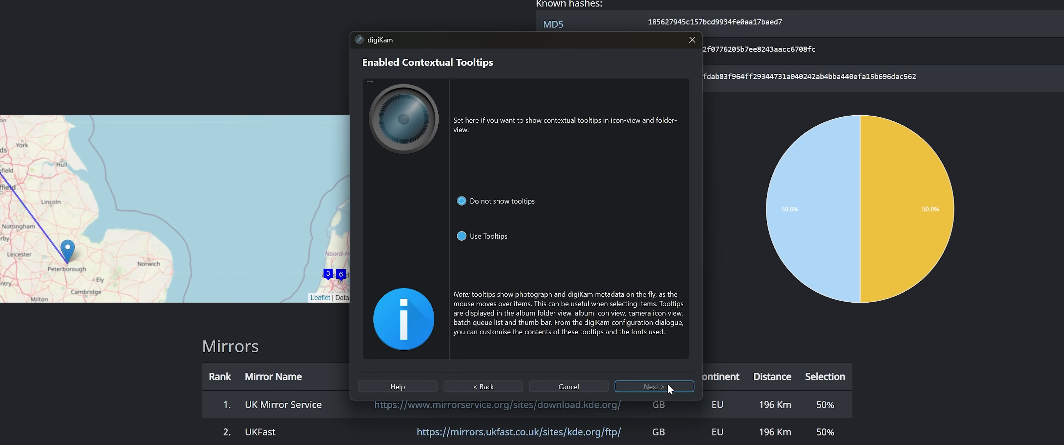
pyautogui.click(652, 387)
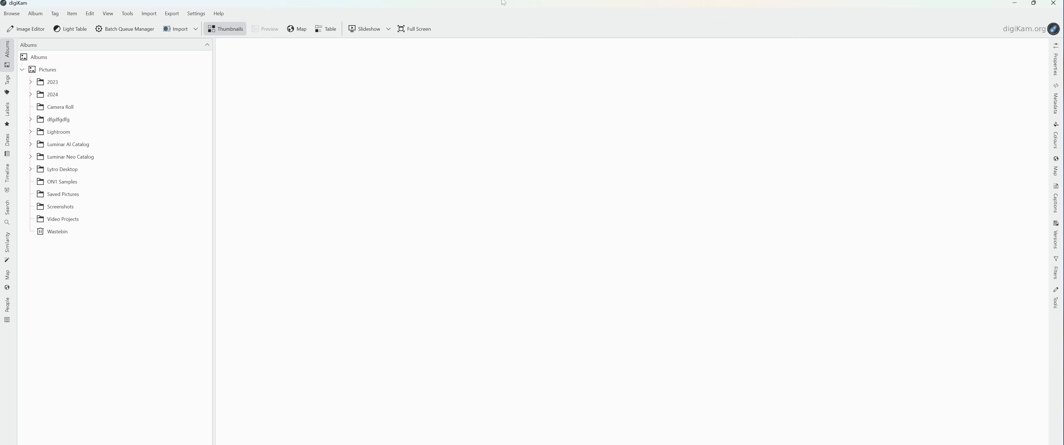
# Step: Show the Settings menu with the Themes and configuration entries
pyautogui.click(196, 12)
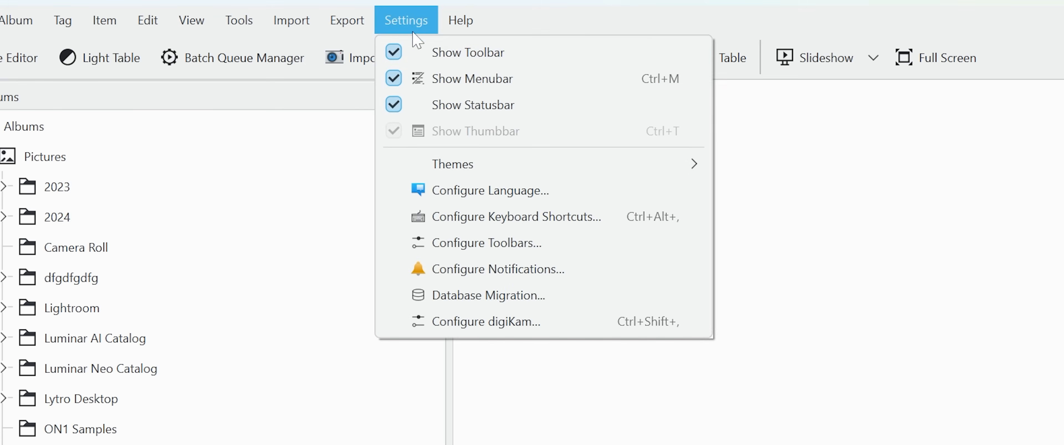